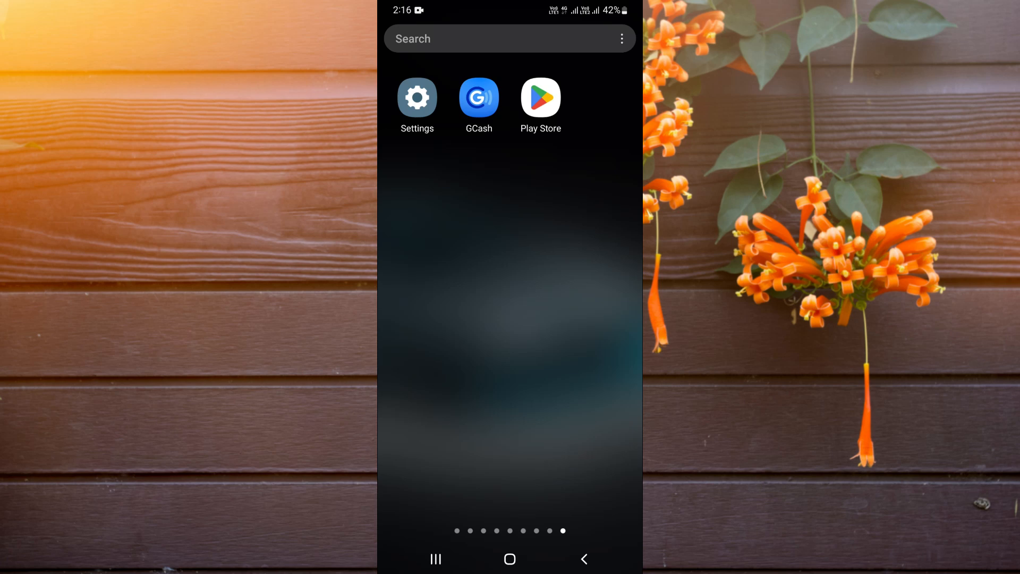
Step: View the GCash listing in Play Store with its Update button available
left_click(540, 98)
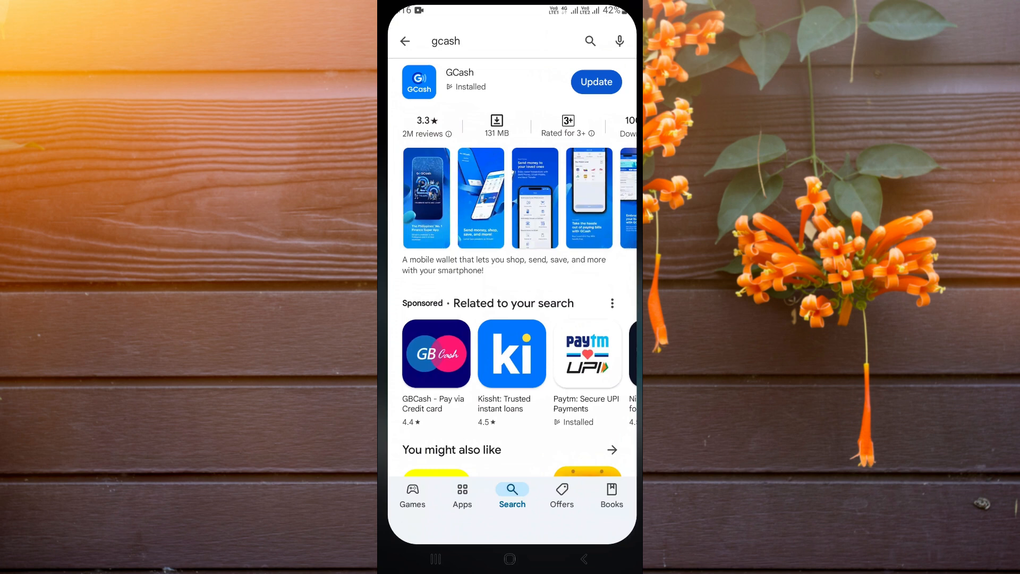
scroll("down", 3)
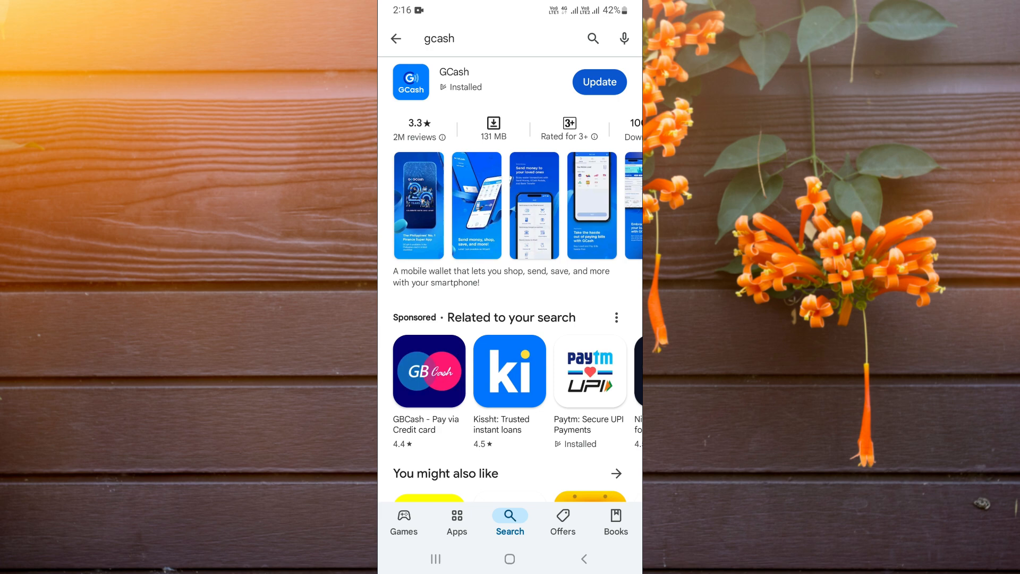
Step: Leave Play Store and launch the phone's Settings from the app drawer
left_click(509, 558)
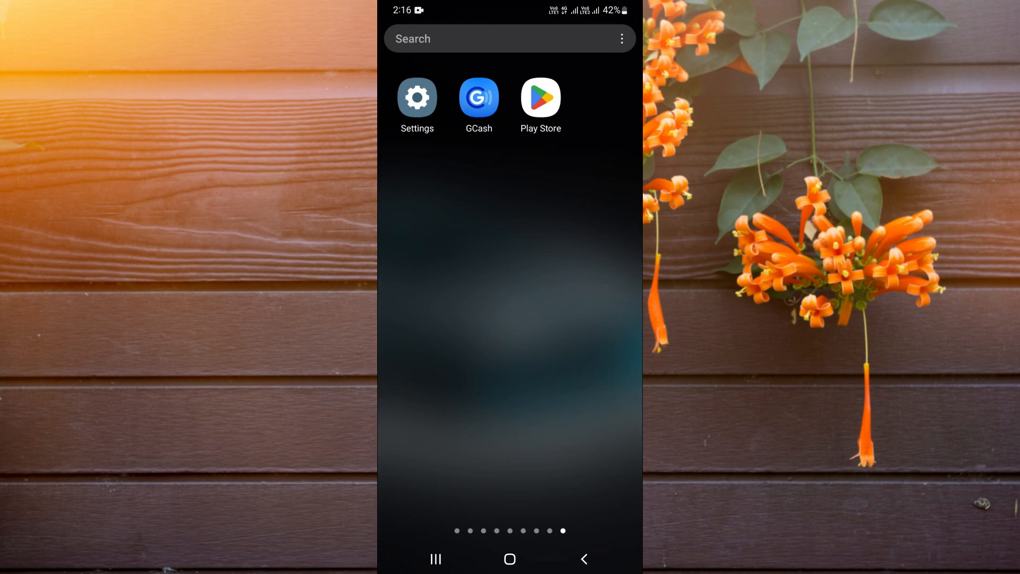
left_click(417, 99)
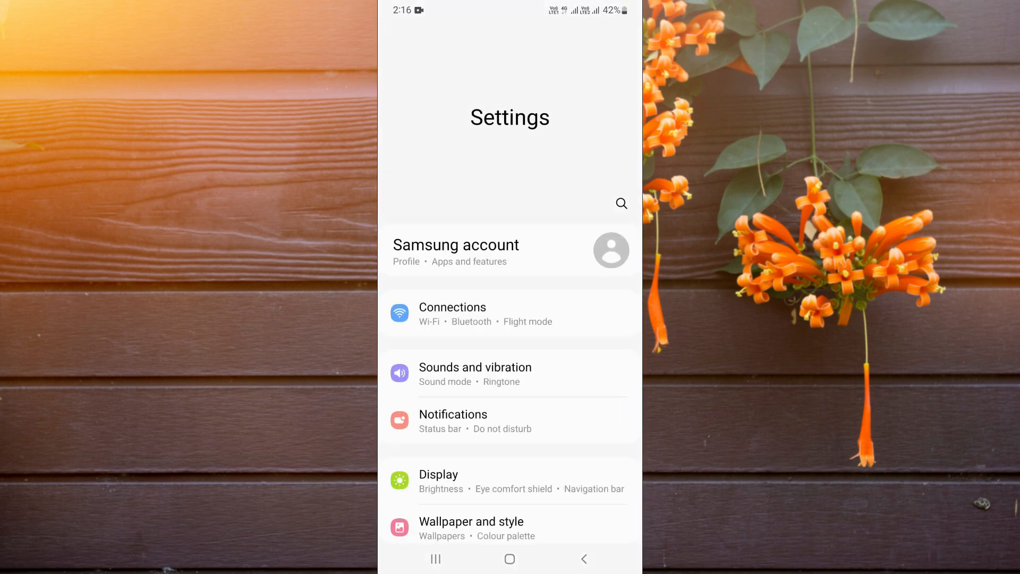
Step: Search the installed apps for 'gcash' and show GCash's App info page
left_click(620, 203)
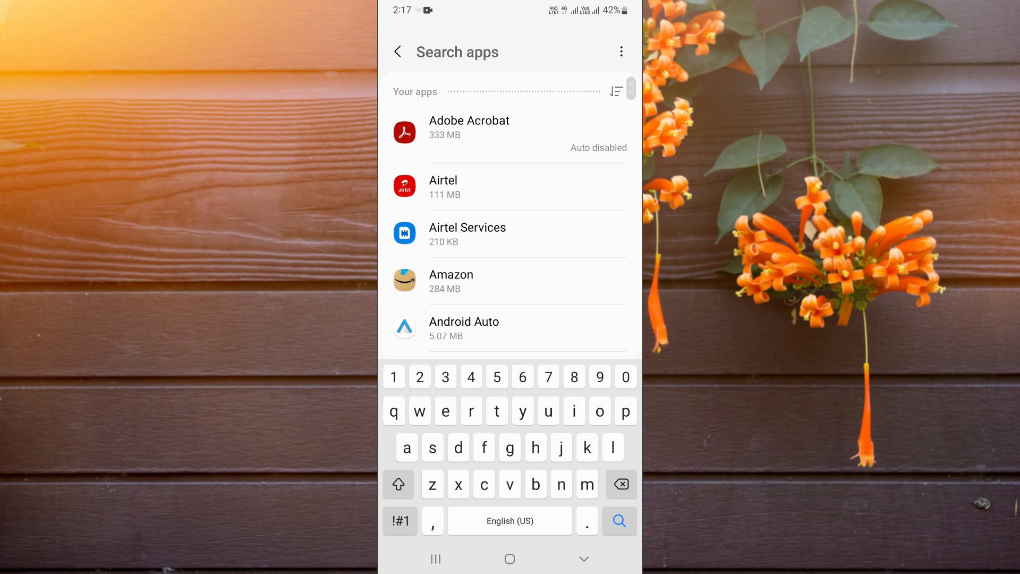
type("gcash")
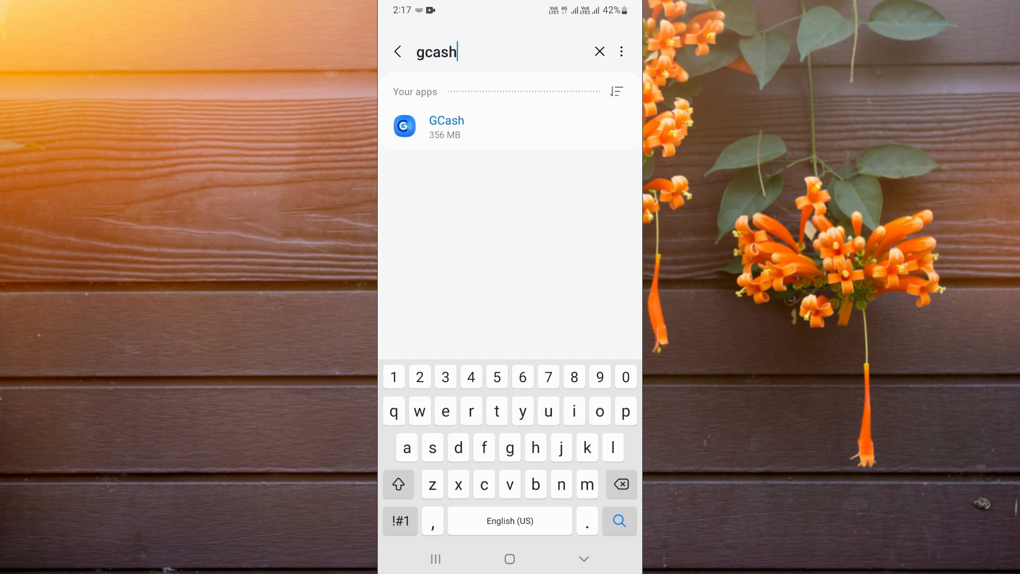
left_click(446, 127)
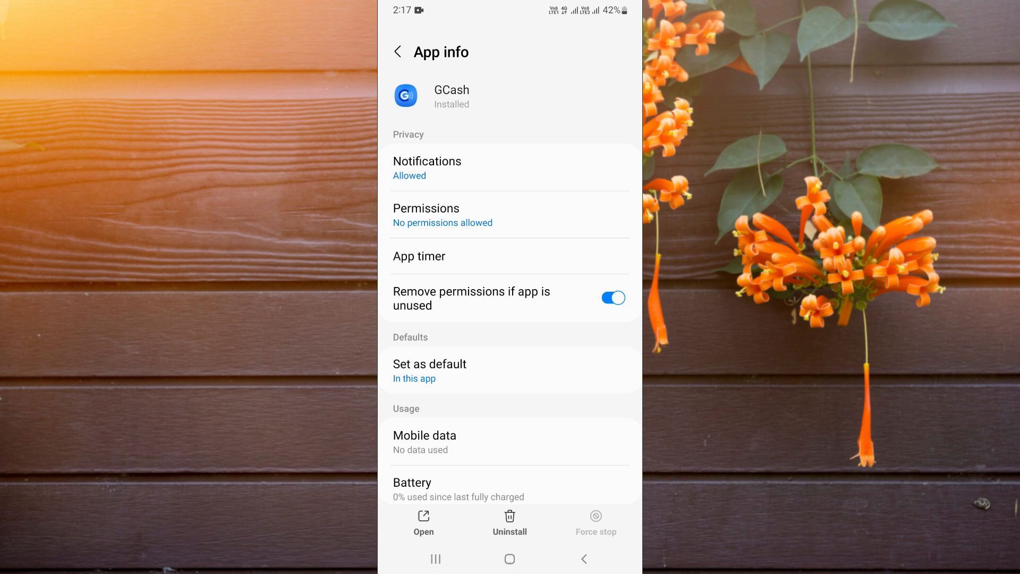
Step: Review GCash's storage showing 0 B cache, then return to the home screen
scroll("down", 3)
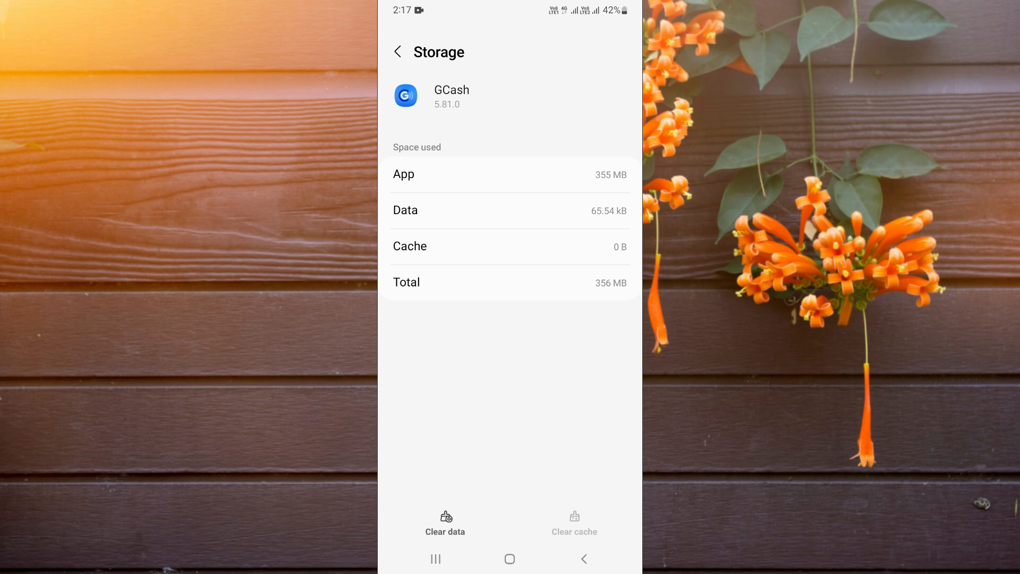
left_click(510, 559)
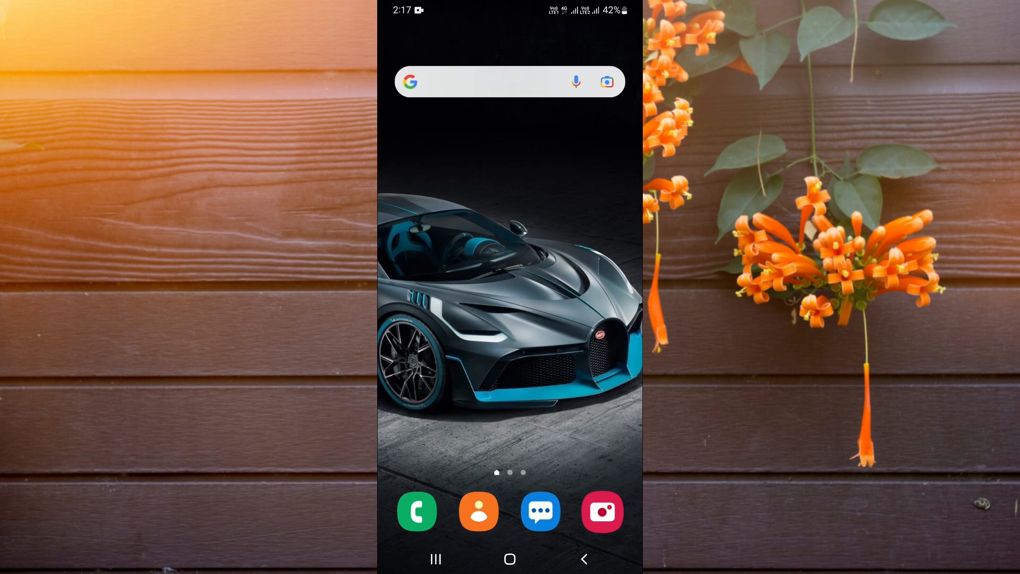